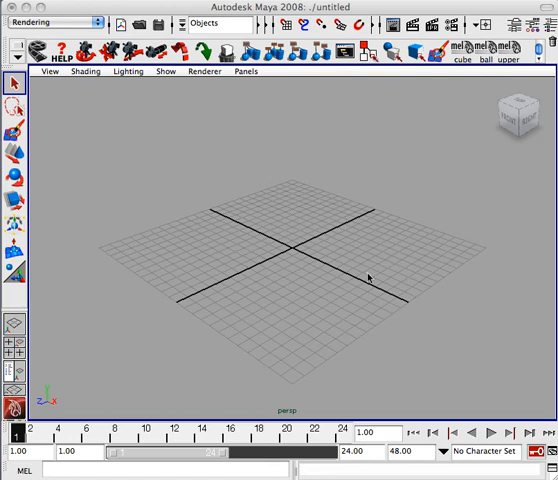
Switch the empty scene to the front orthographic view using the view cube
drag(370, 276, 344, 256)
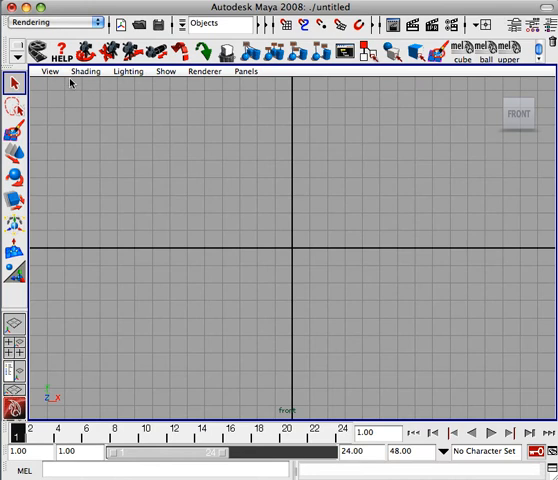
Import front.jpg from the Desktop house folder as the front view's image plane
click(48, 72)
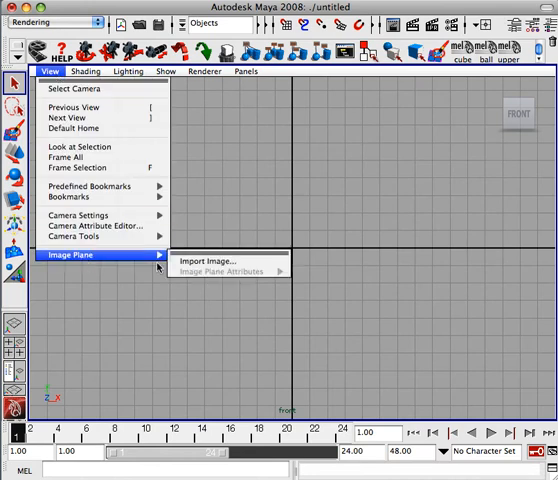
click(210, 260)
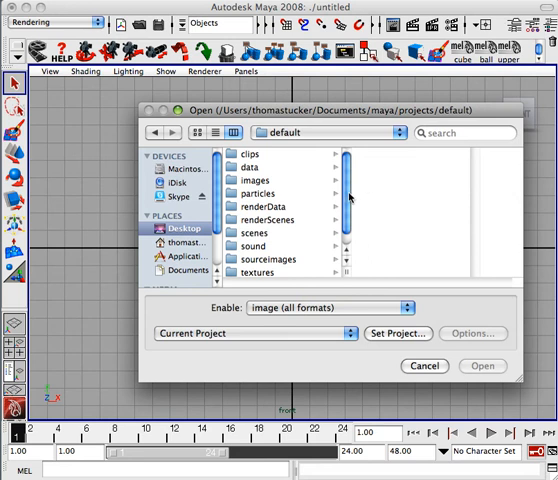
click(178, 228)
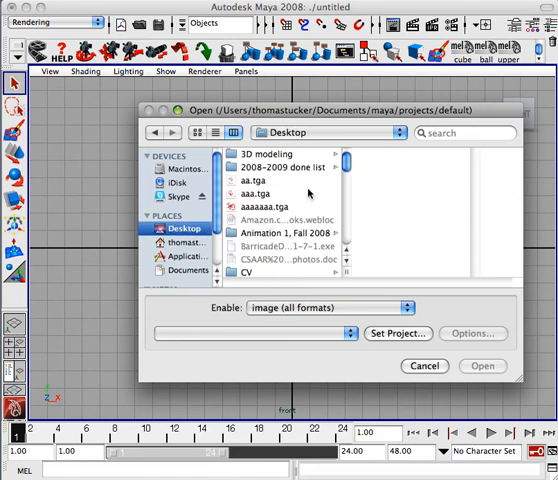
scroll(down, 3)
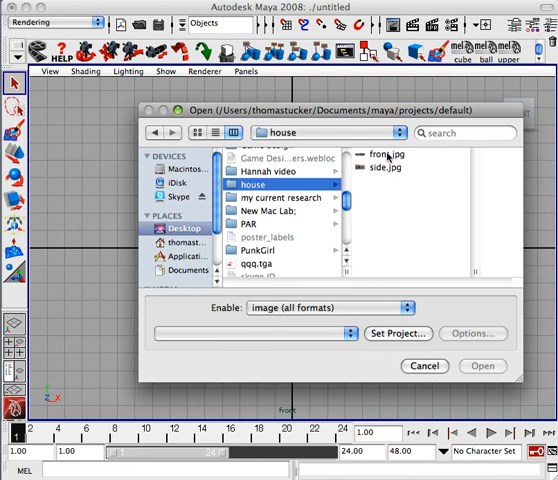
click(392, 156)
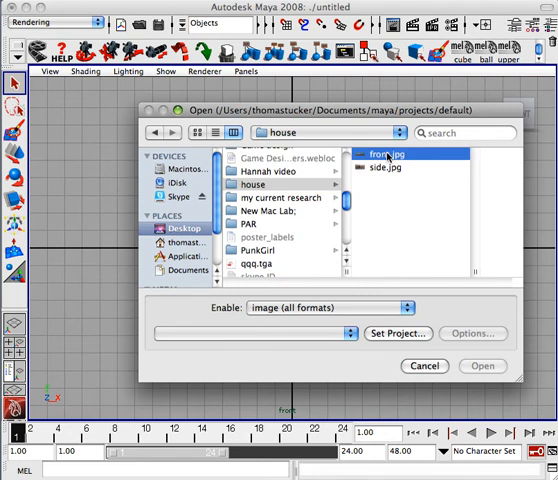
click(484, 366)
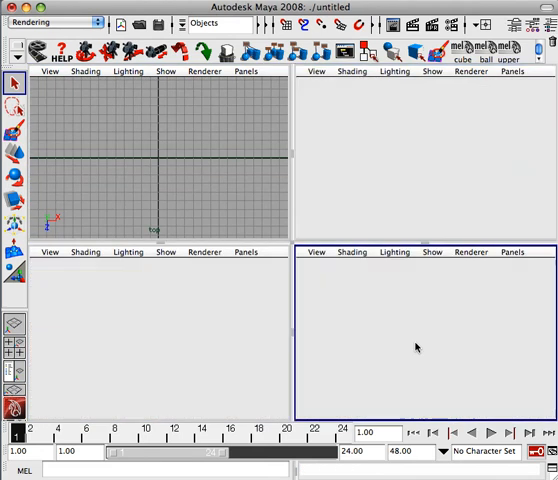
Import side.jpg from the house folder as the side view's image plane
click(48, 72)
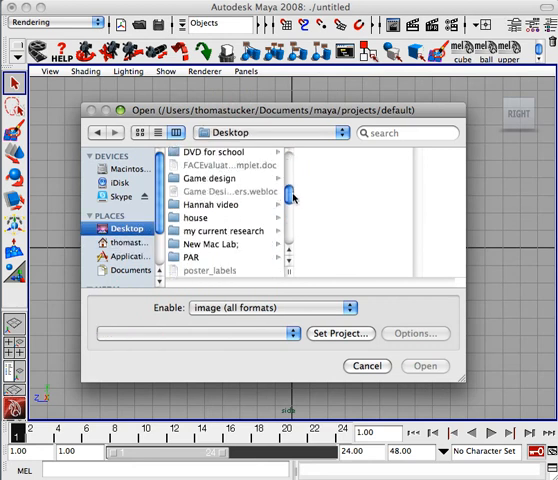
scroll(down, 3)
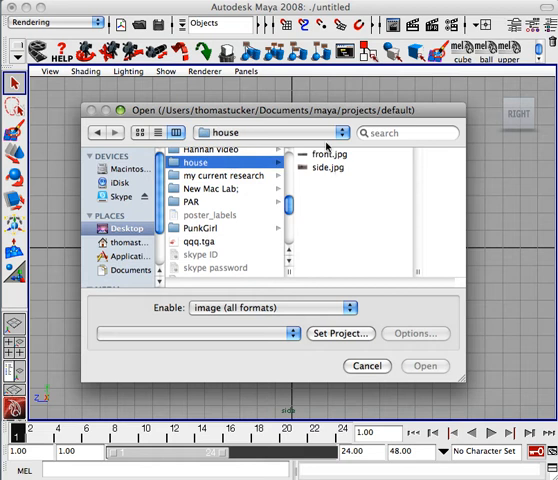
click(320, 152)
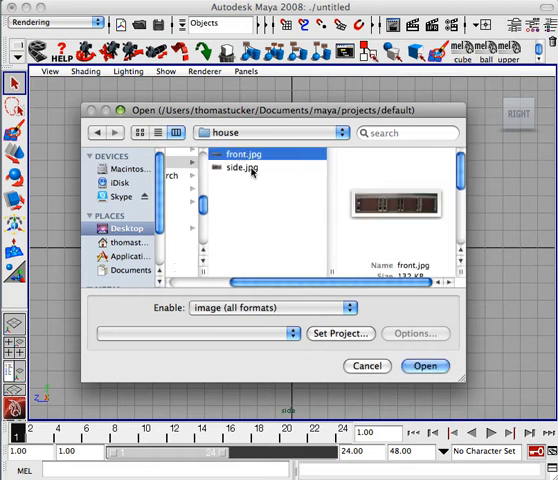
click(248, 180)
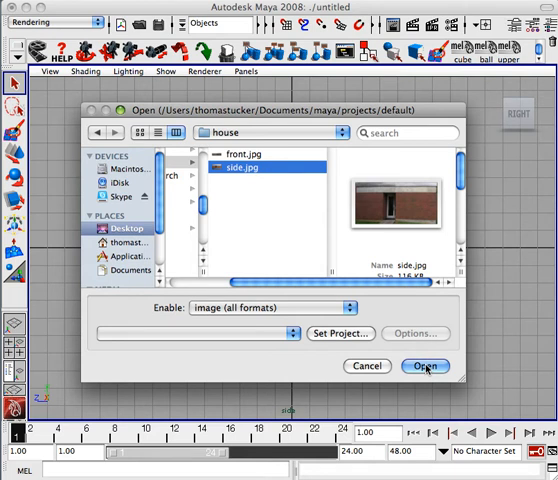
click(424, 366)
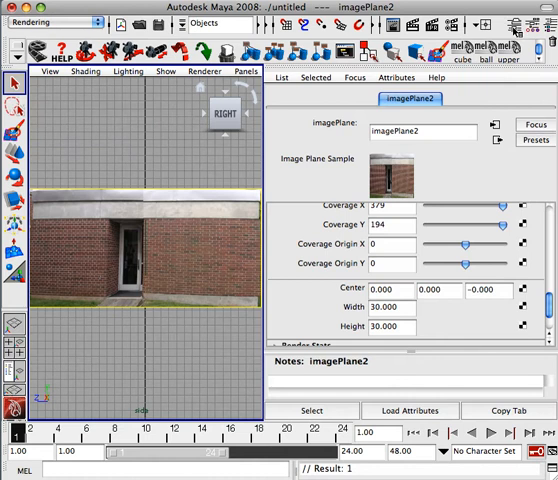
mouse_move(418, 324)
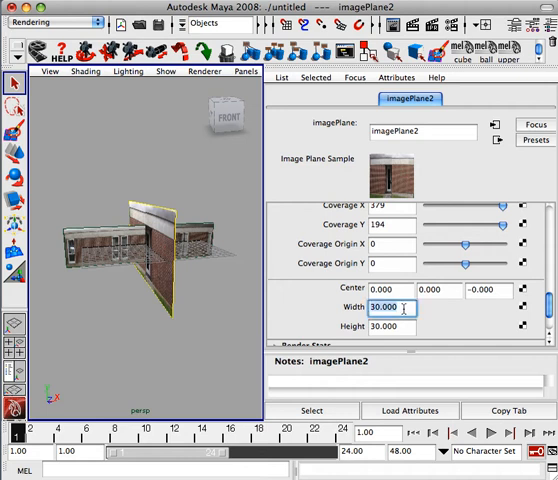
Reduce imagePlane2's width and height from 30 to about 14 by 15 units
text(15)
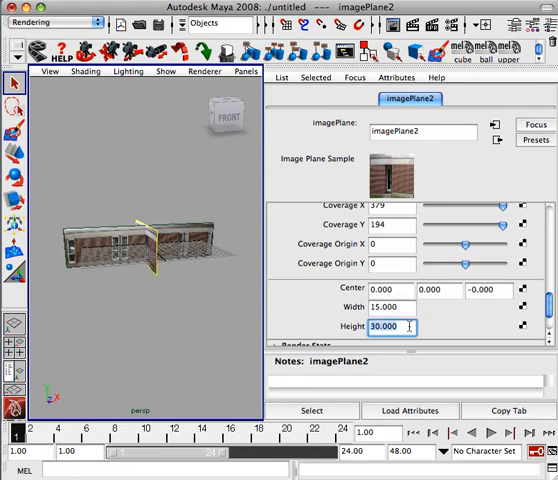
text(5.000)
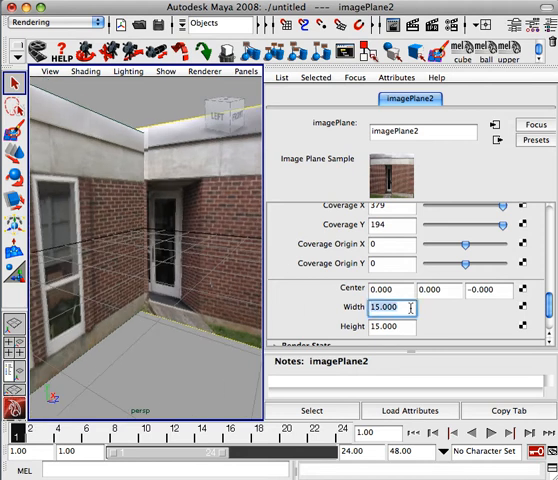
text(14)
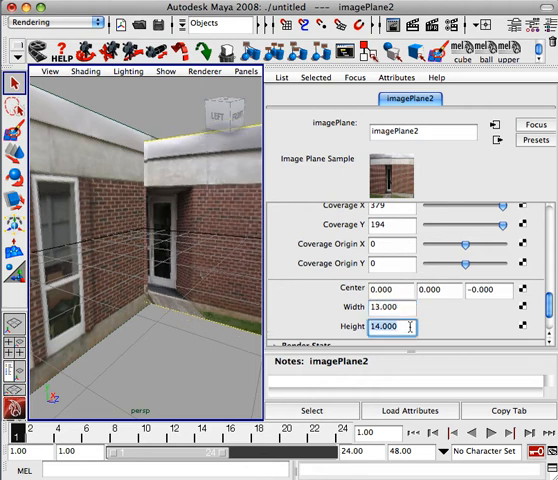
text(13.000)
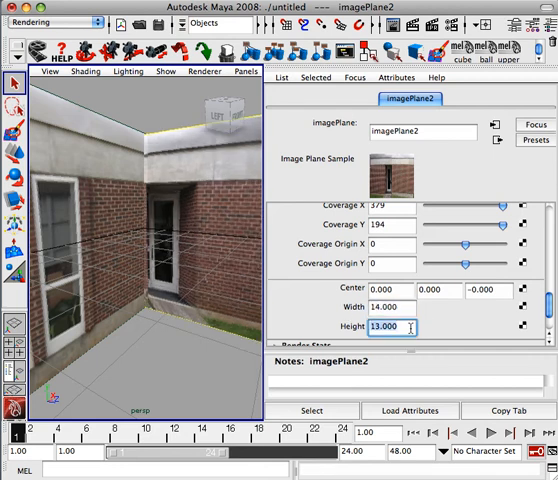
text(14.000)
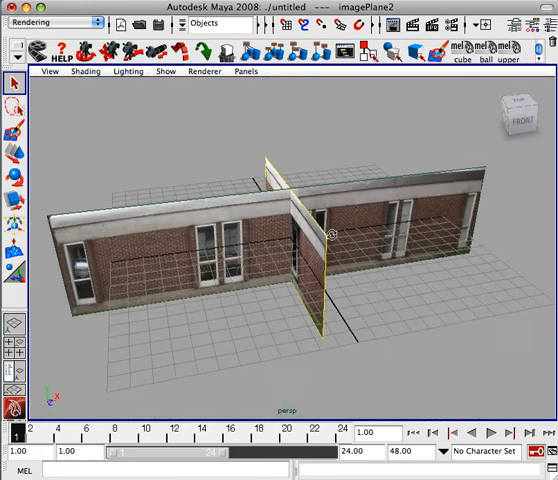
Create a polygon cube to start the building model
click(154, 72)
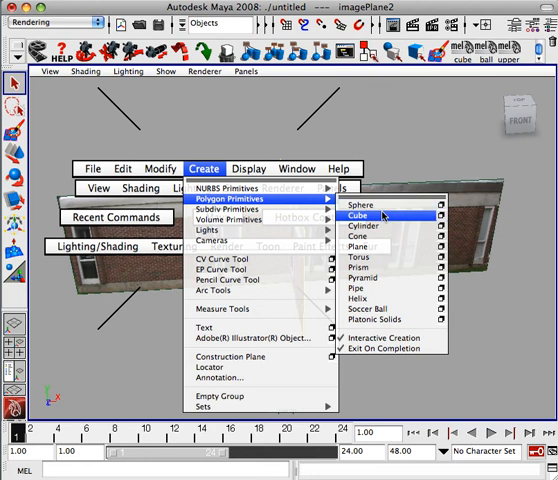
click(378, 214)
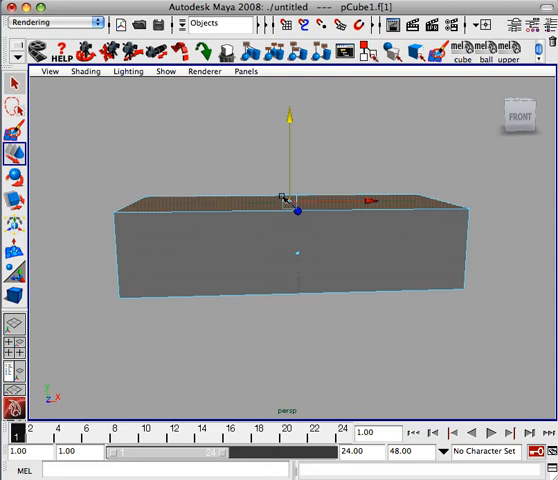
mouse_move(372, 286)
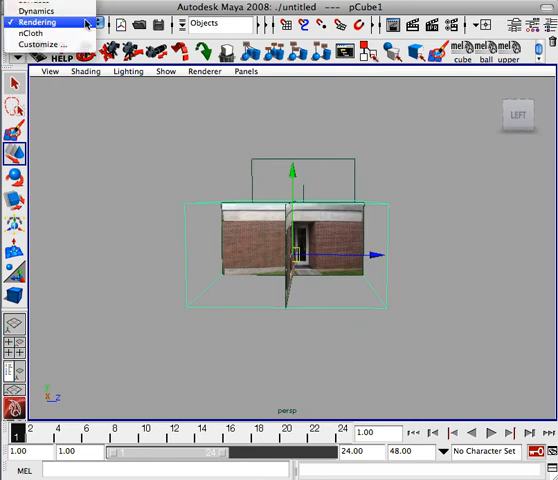
Switch to the Polygons menu set and tear off the Edit Mesh menu
click(44, 22)
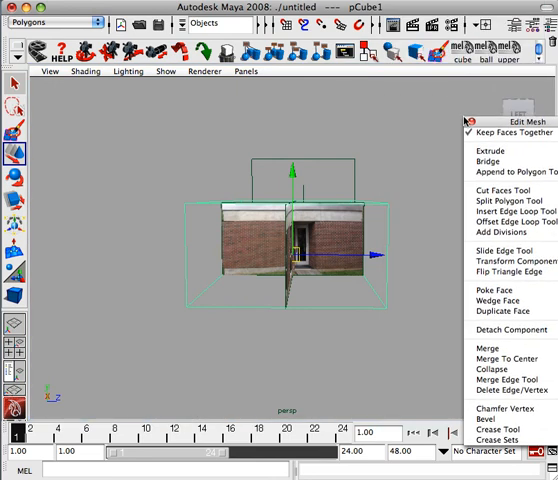
mouse_move(500, 218)
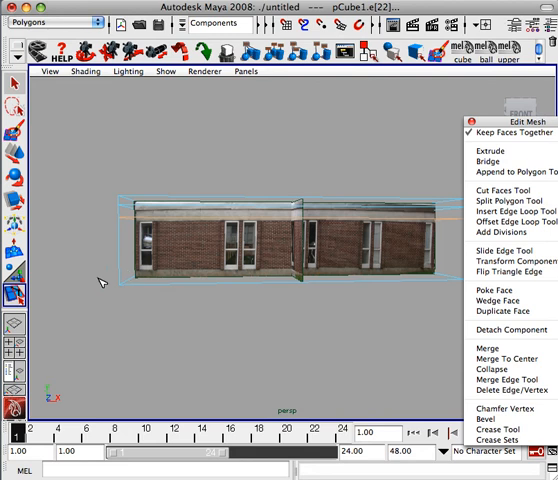
click(120, 278)
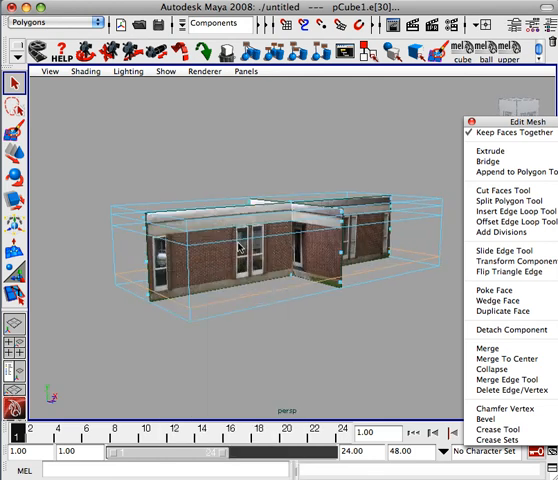
Extrude the selected box faces to follow the building's outline
key(space)
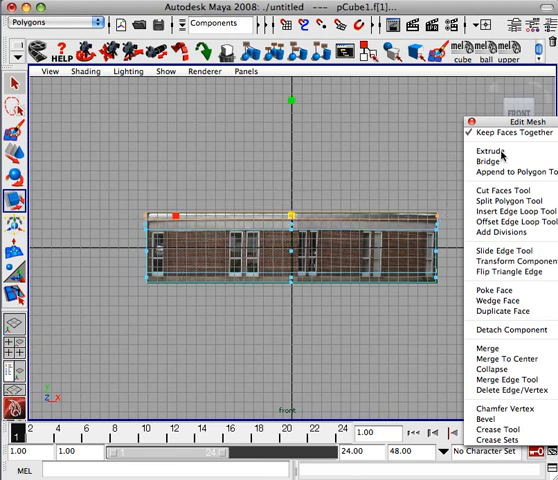
click(488, 152)
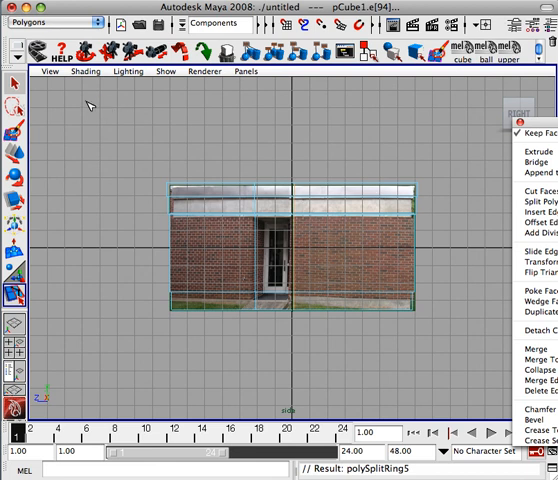
mouse_move(240, 220)
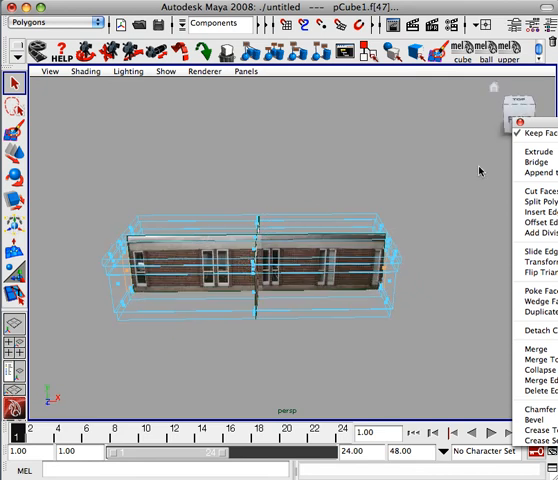
Extrude the newly selected faces of the box with Edit Mesh > Extrude
click(524, 152)
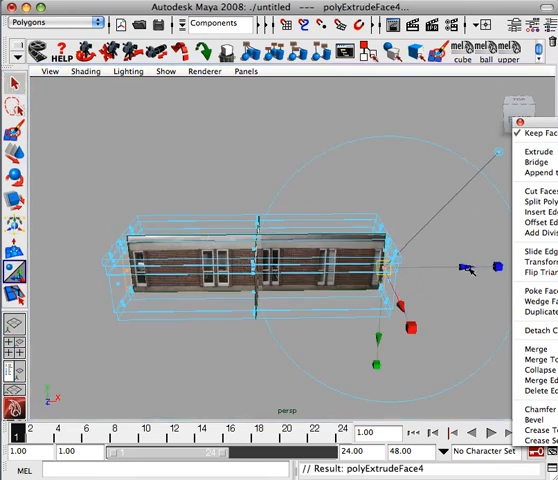